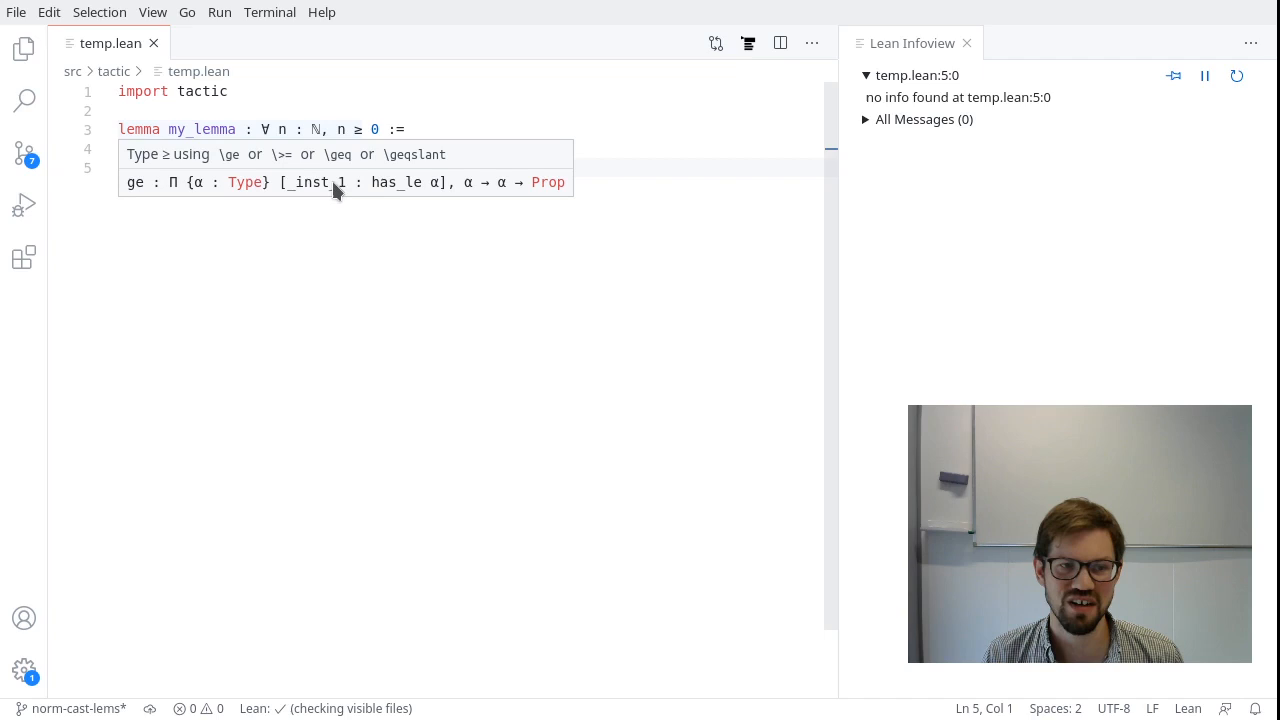
pyautogui.moveTo(265, 190)
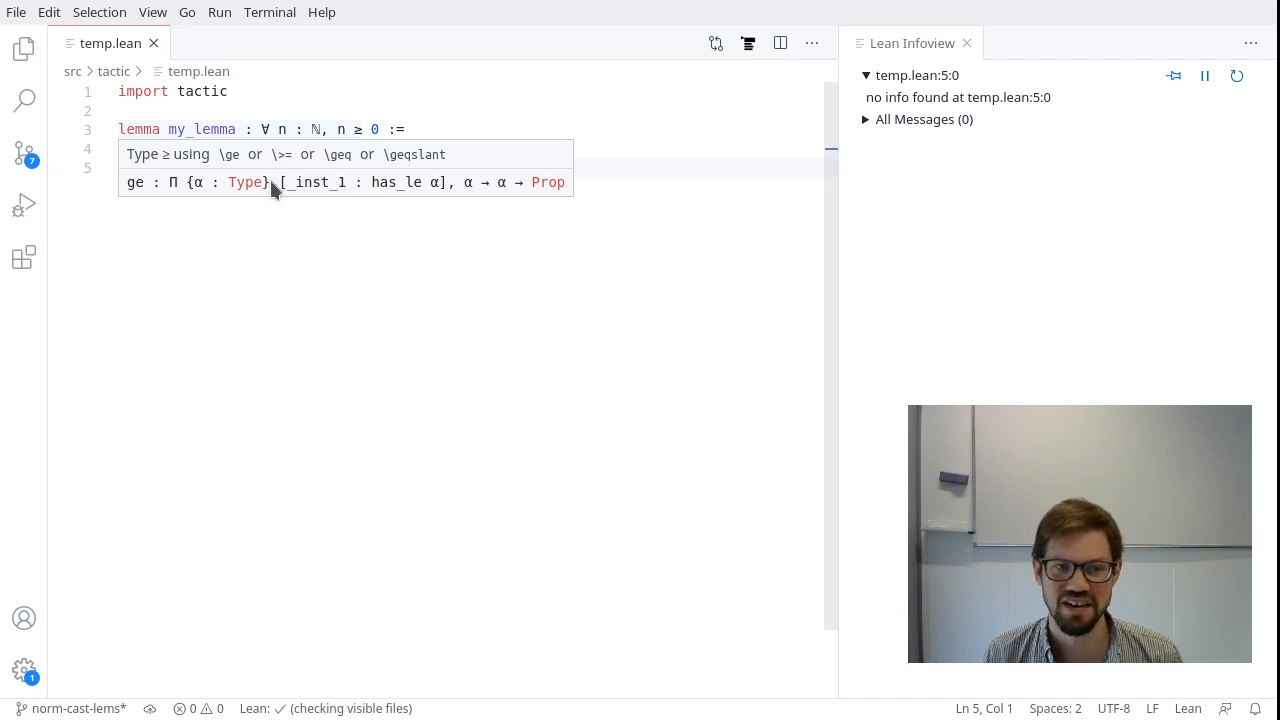
pyautogui.moveTo(445, 186)
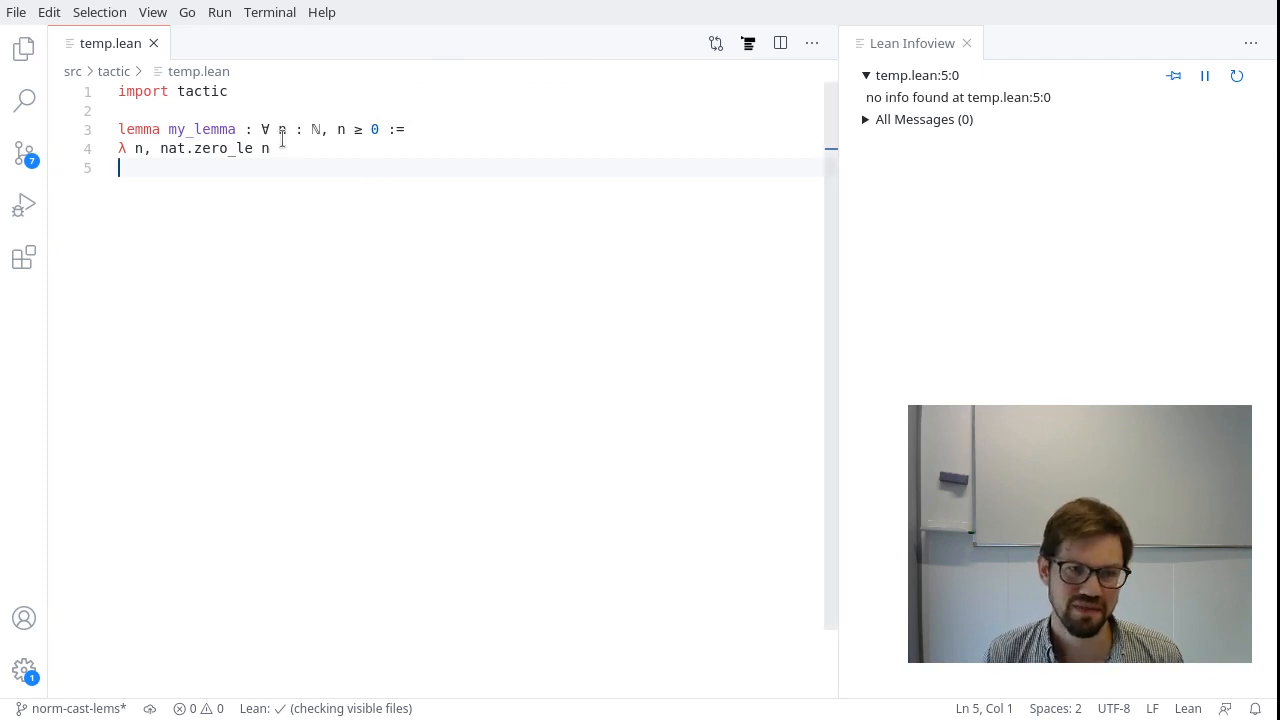
# Complete my_lemma's proof on line 4 with the term λ n, nat.zero_le n.
pyautogui.click(405, 129)
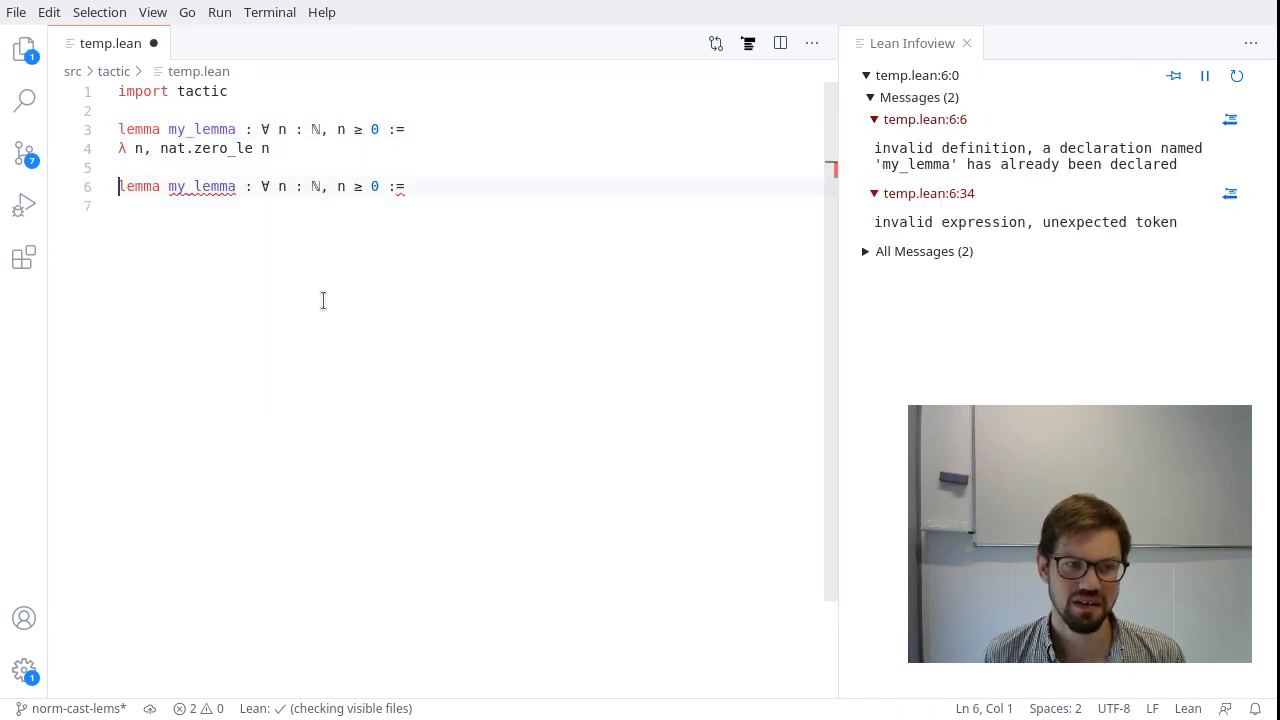
# Rename the copy to my_lemma2 and prove it with intro n, apply nat.zero_le.
pyautogui.doubleClick(201, 186)
pyautogui.write('2')
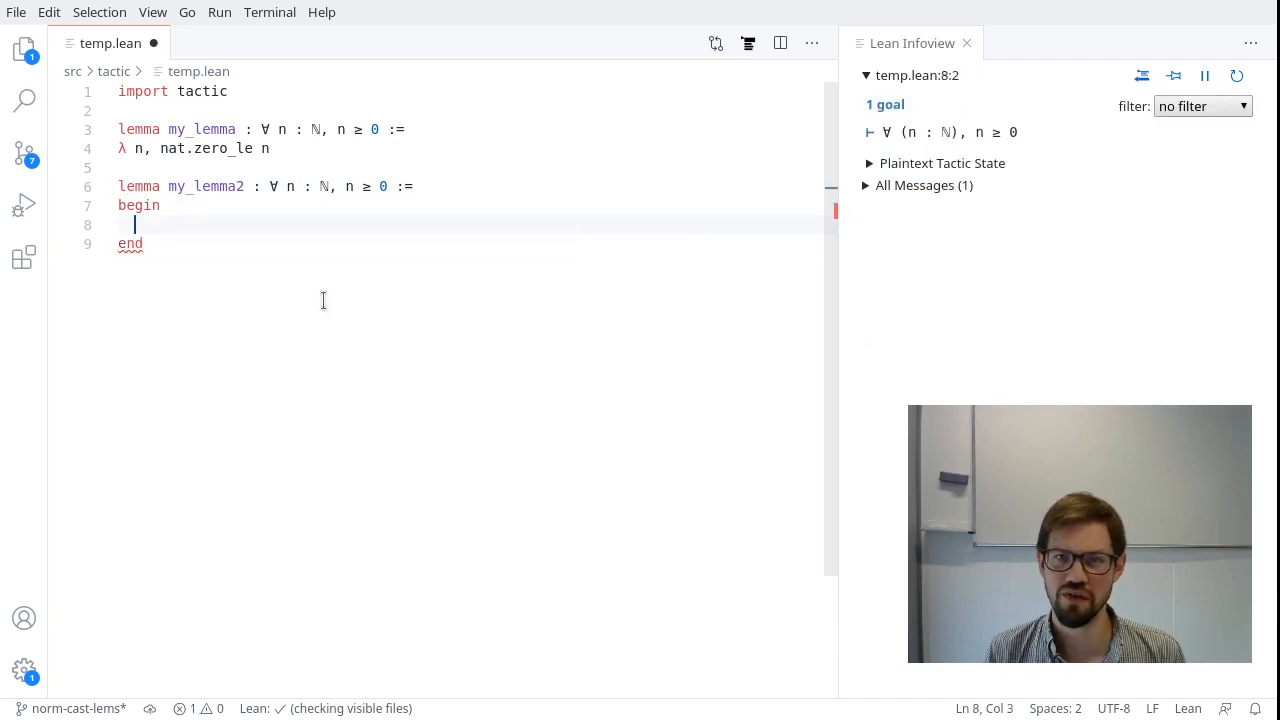
pyautogui.write('intro n,')
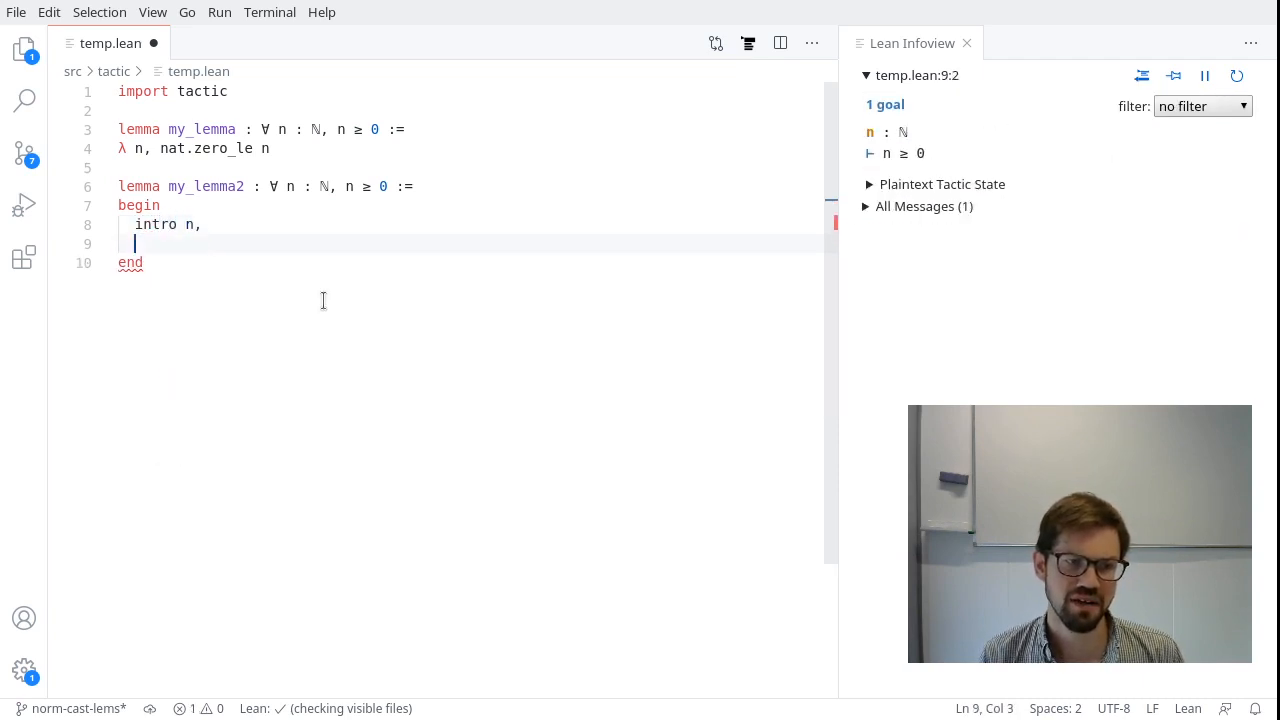
pyautogui.write('apply nat.z')
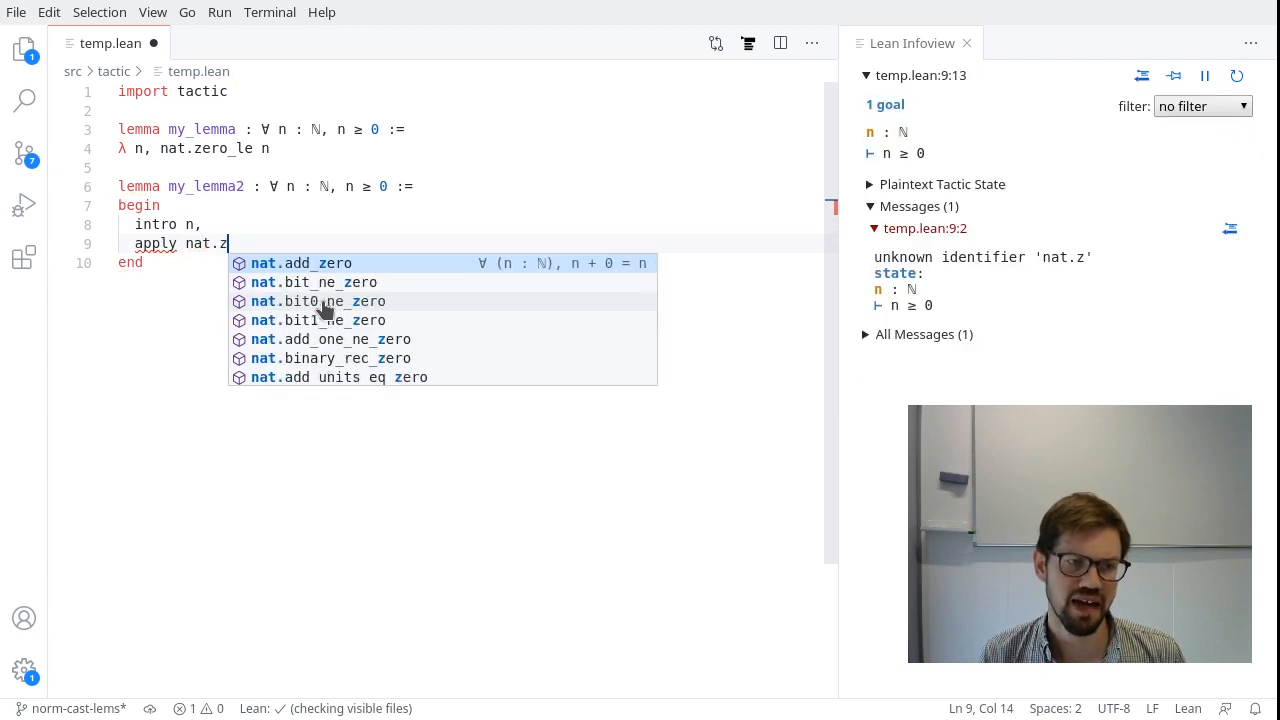
pyautogui.write('ero_le')
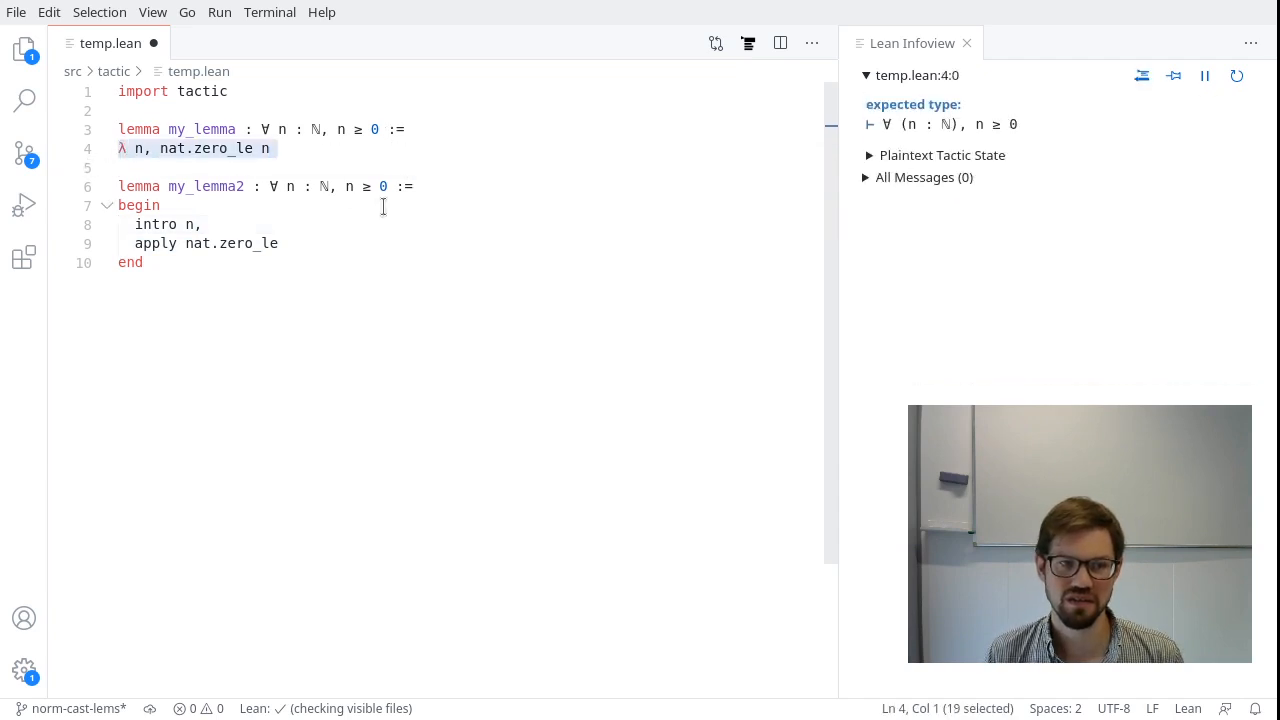
pyautogui.click(160, 205)
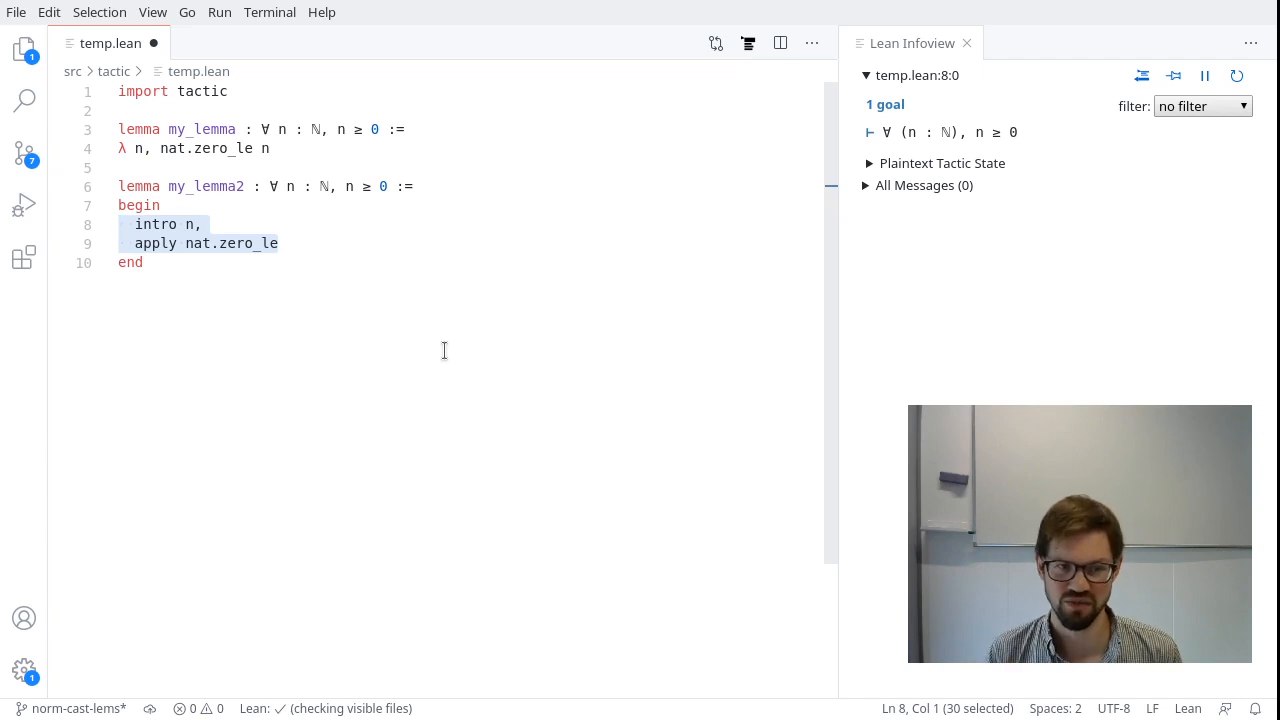
pyautogui.click(351, 186)
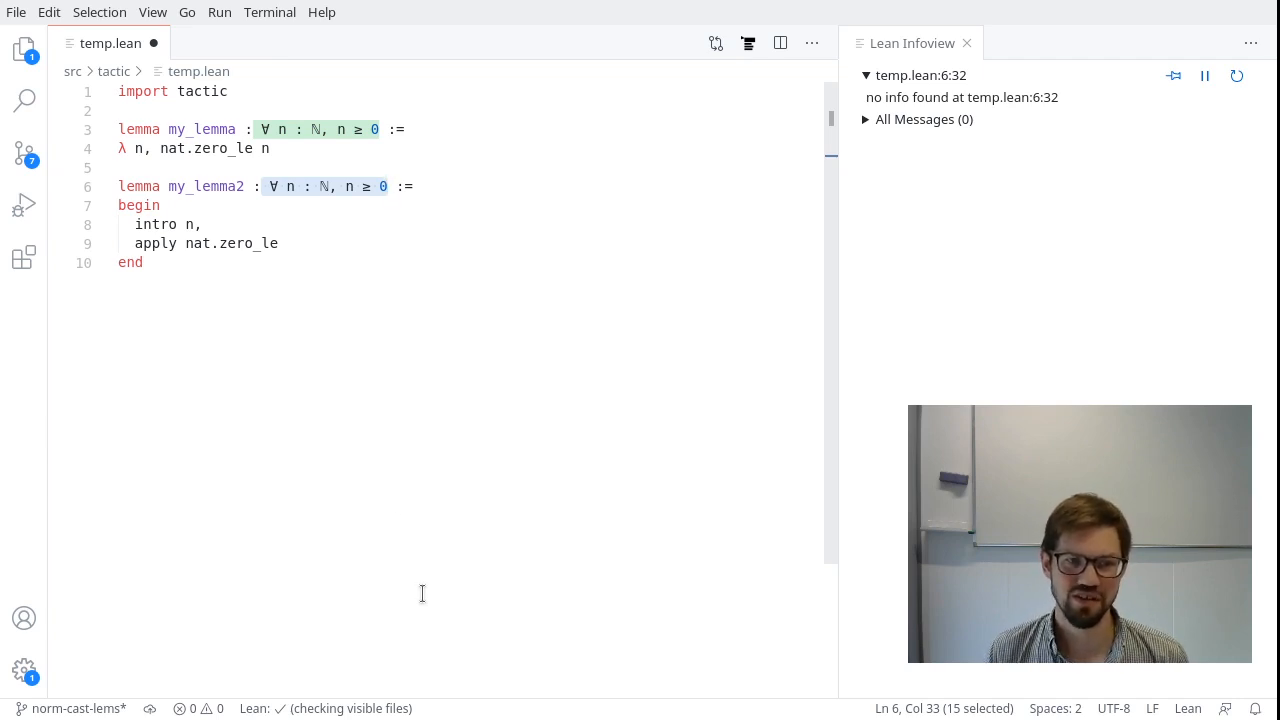
pyautogui.click(200, 224)
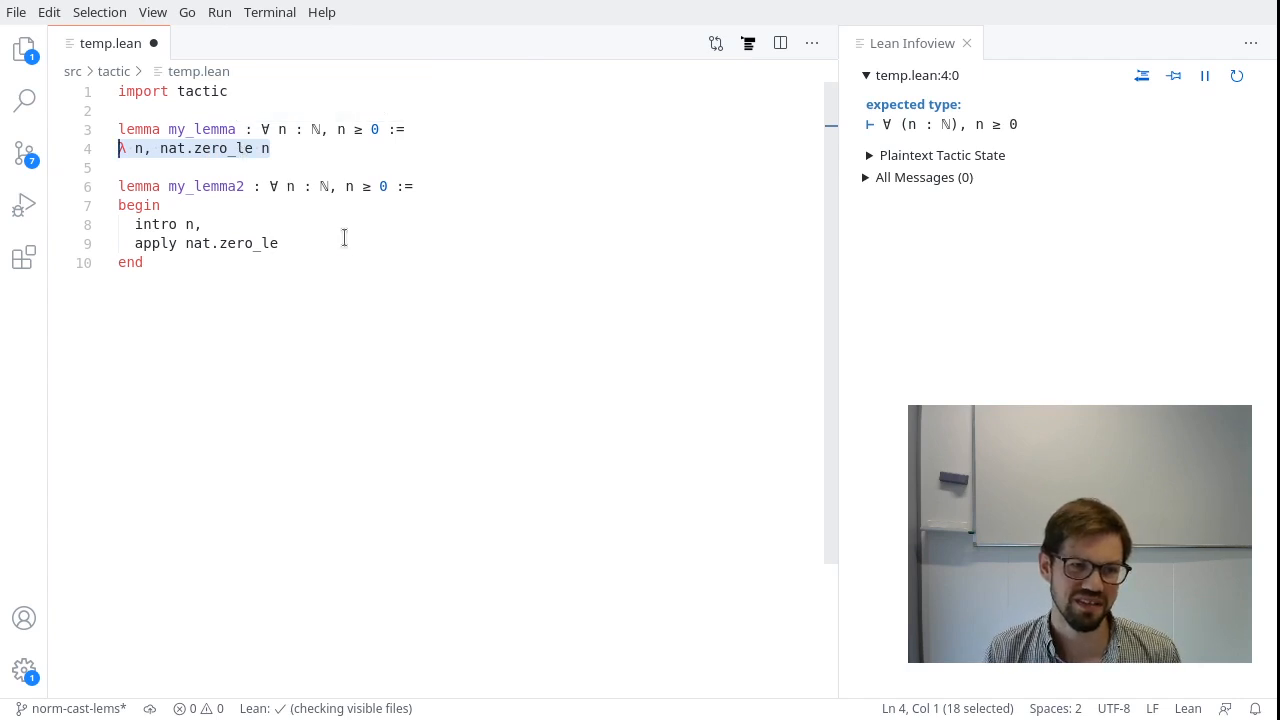
pyautogui.click(385, 186)
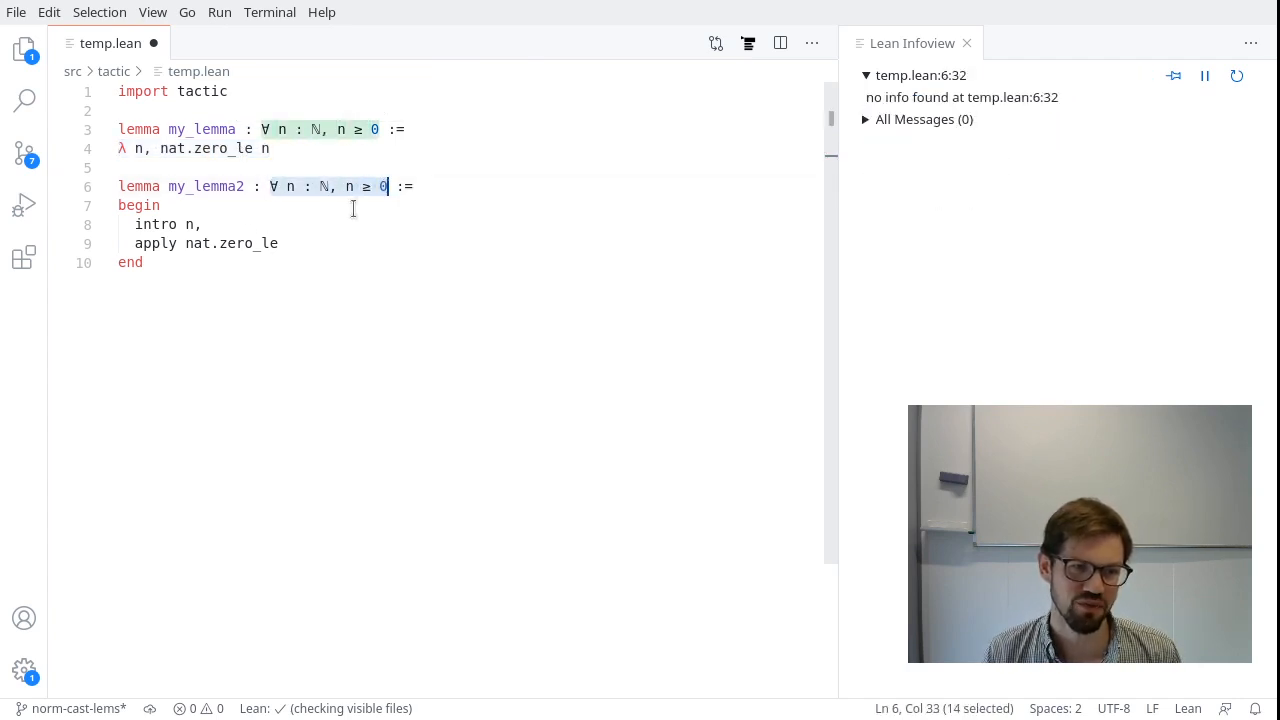
pyautogui.click(200, 224)
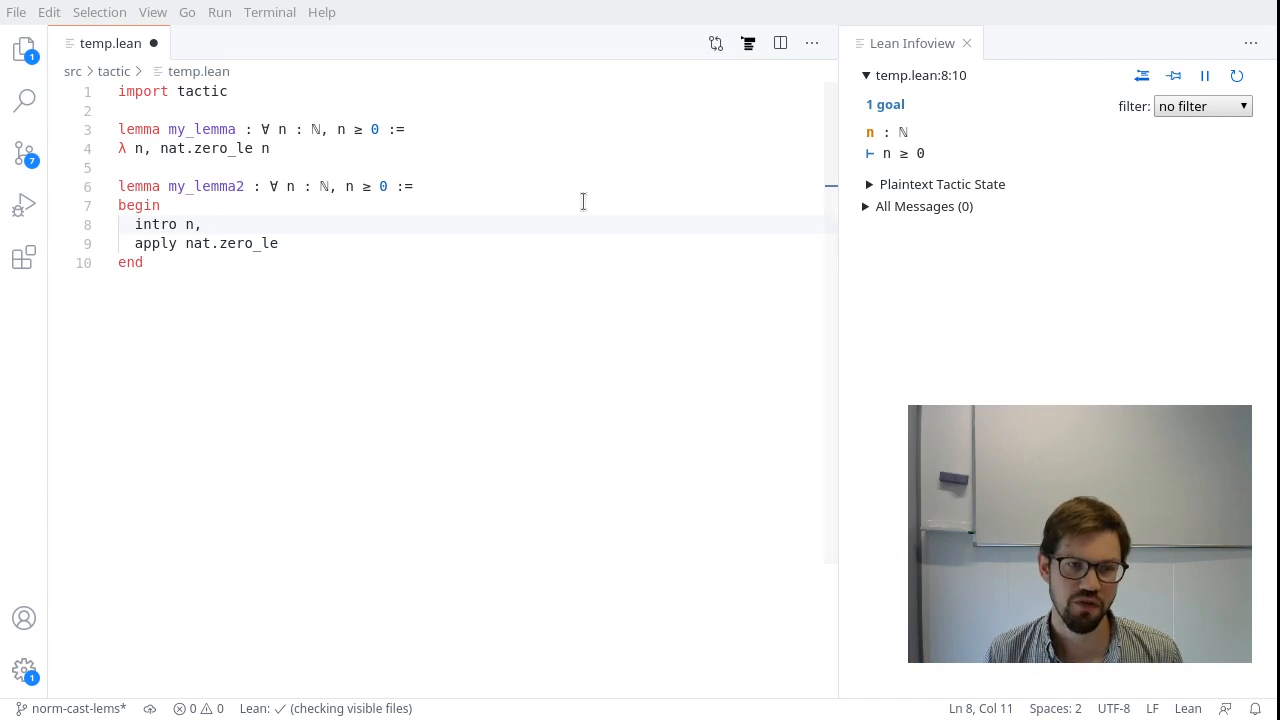
pyautogui.moveTo(387, 256)
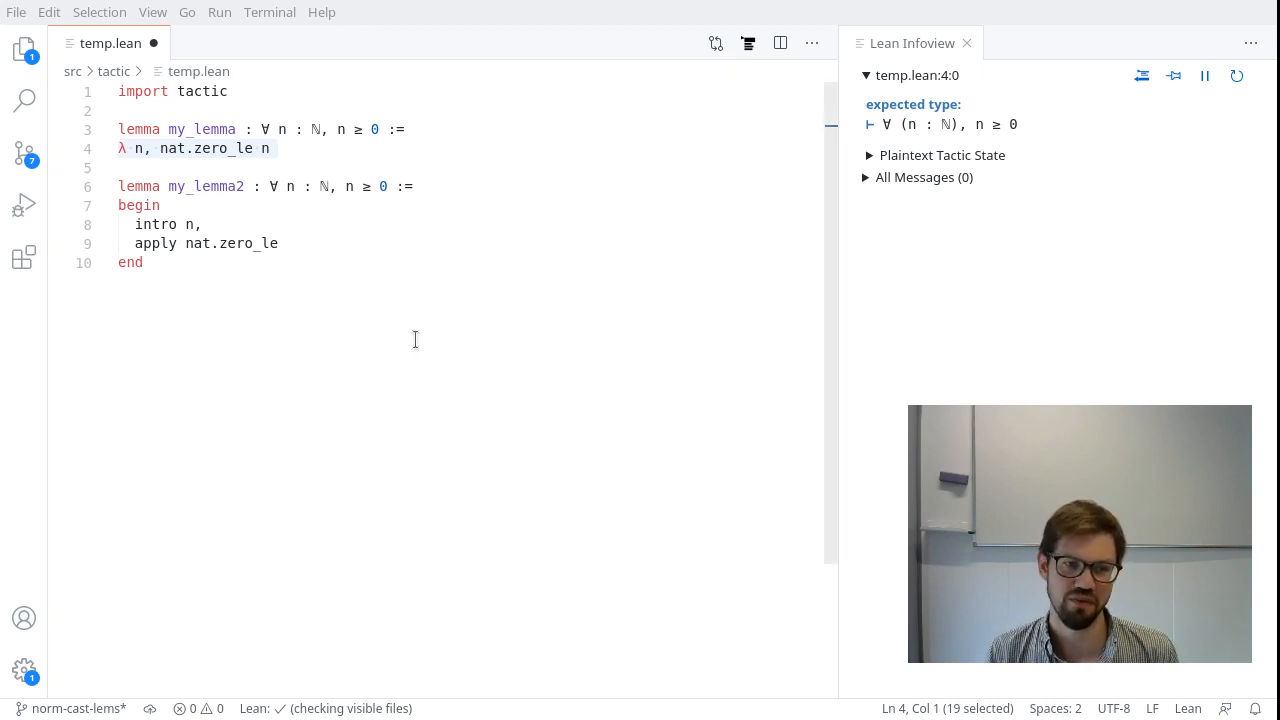
pyautogui.moveTo(1100, 6)
pyautogui.write('#check `[intro n, apply nat.zero_le]')
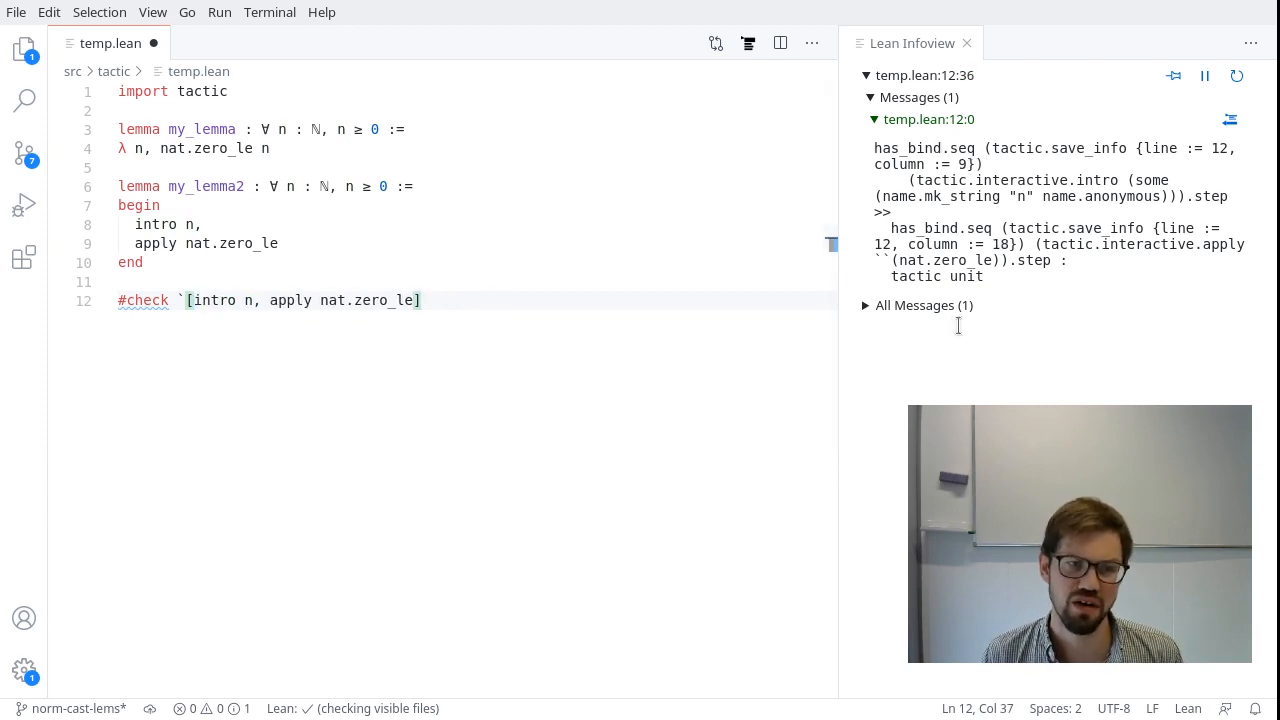
pyautogui.moveTo(1003, 290)
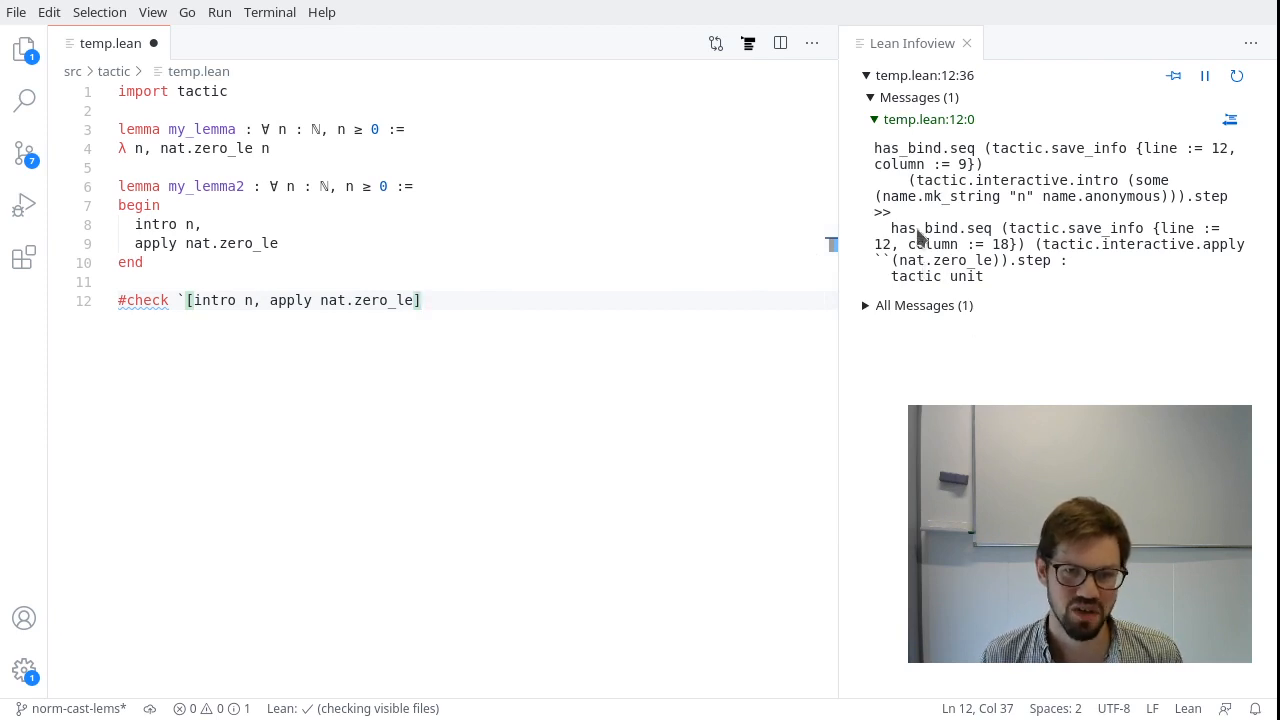
# Select 'tactic unit' in the Infoview as the type of `[intro n, apply nat.zero_le].
pyautogui.doubleClick(936, 276)
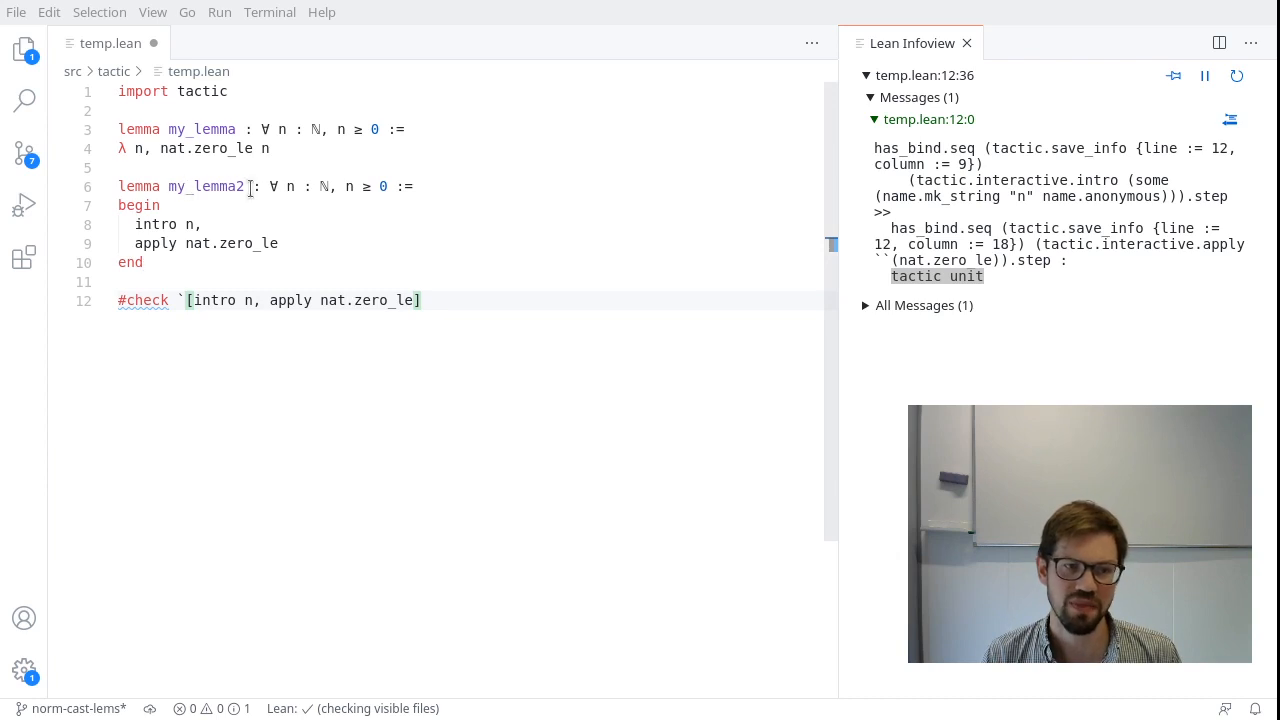
pyautogui.moveTo(175, 224)
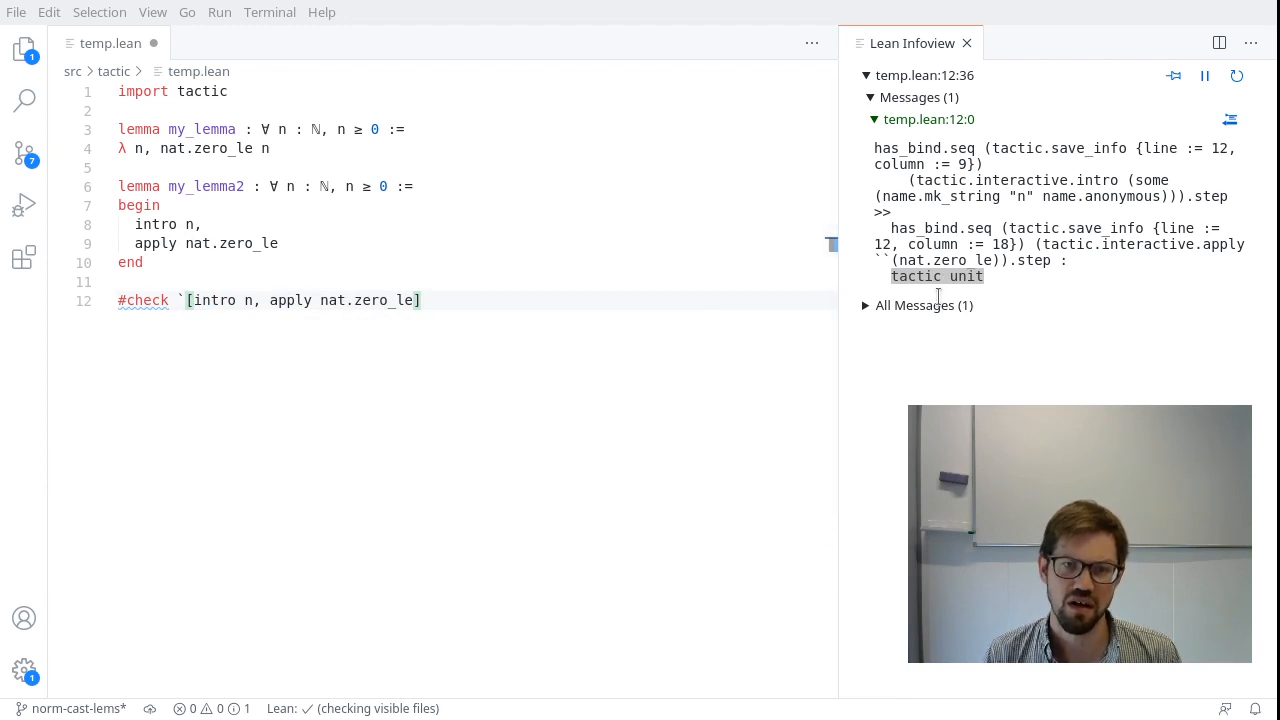
pyautogui.moveTo(958, 305)
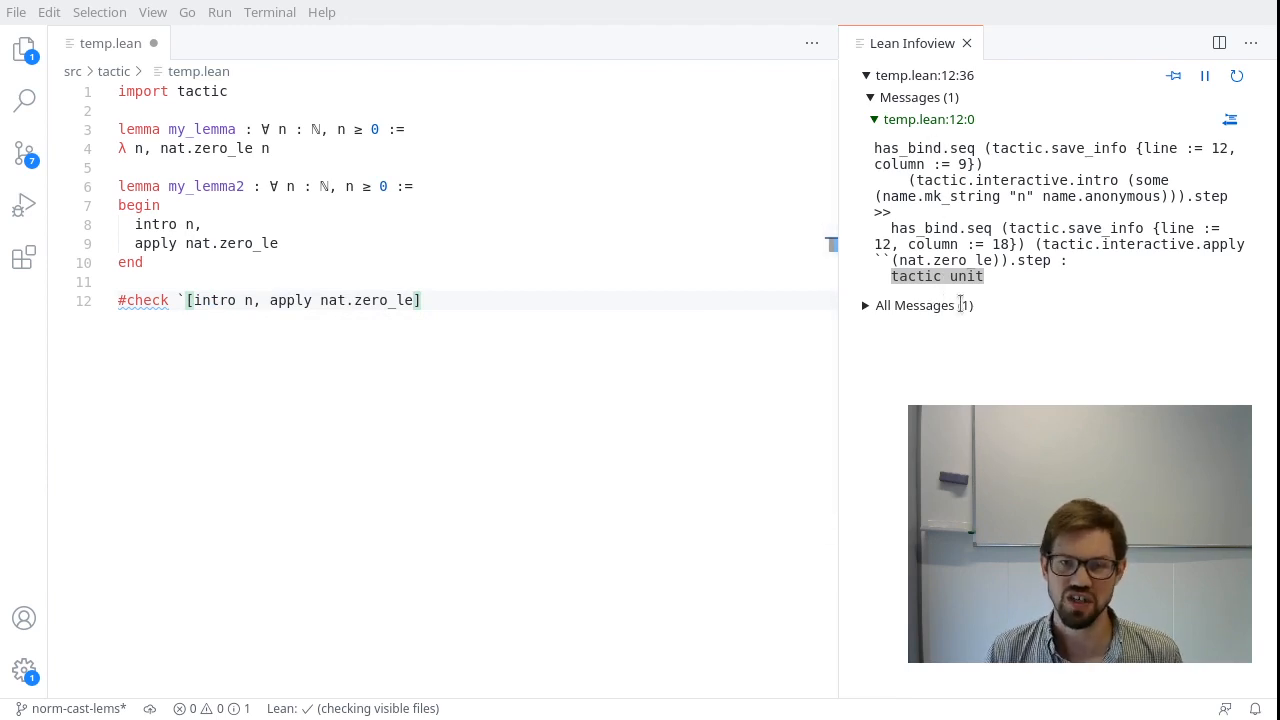